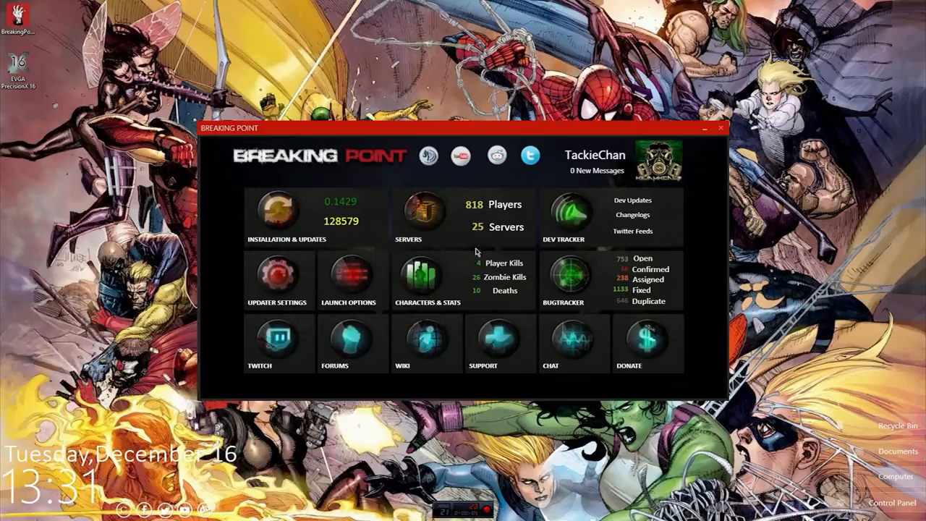
pyautogui.moveTo(174, 340)
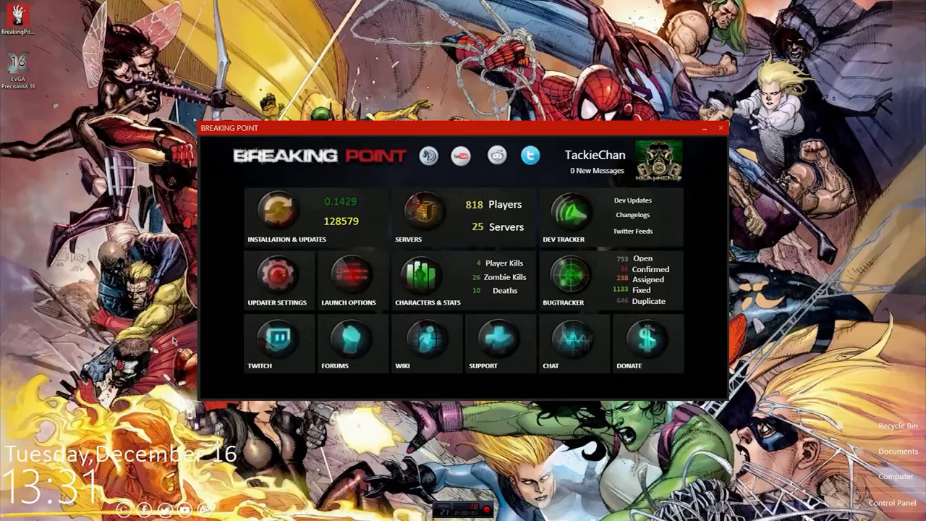
pyautogui.moveTo(150, 210)
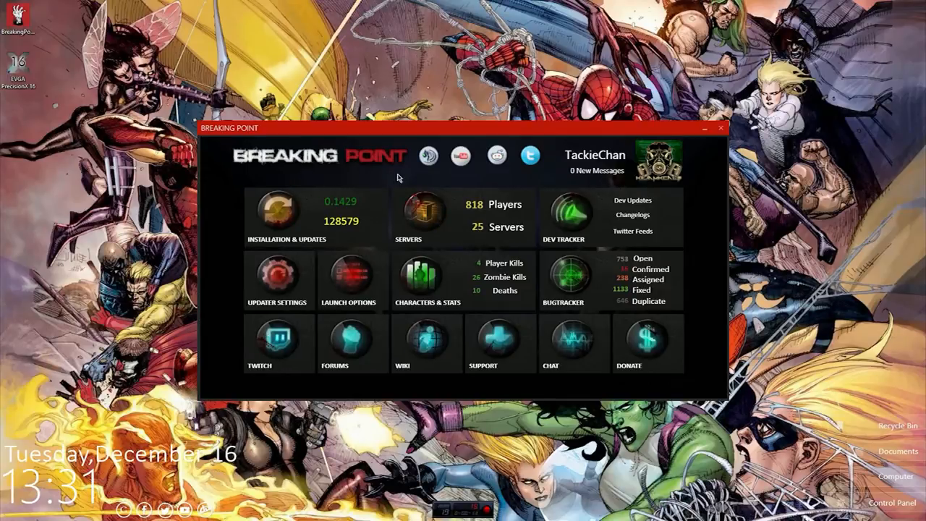
# Step: View Installation & Updates, showing the 'Failed to Auto Update Launcher' missing-critical-files error
pyautogui.click(278, 213)
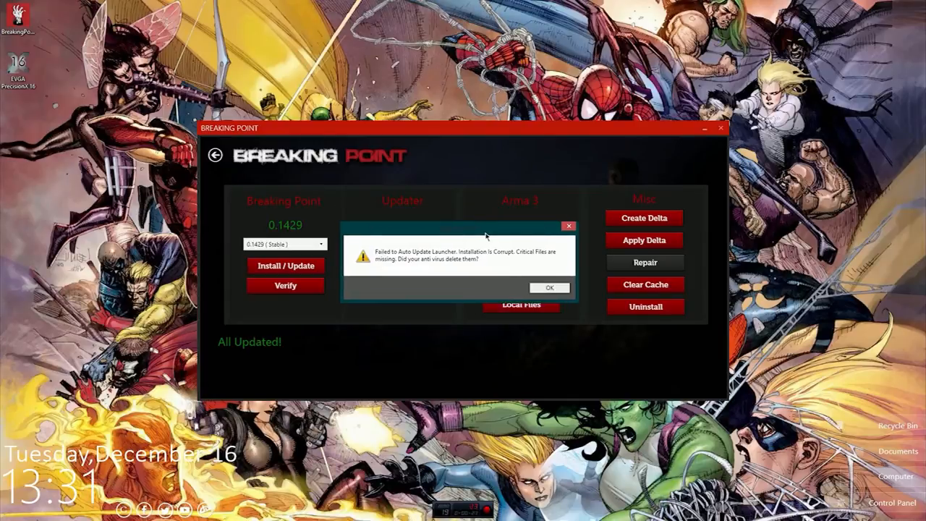
pyautogui.moveTo(460, 259)
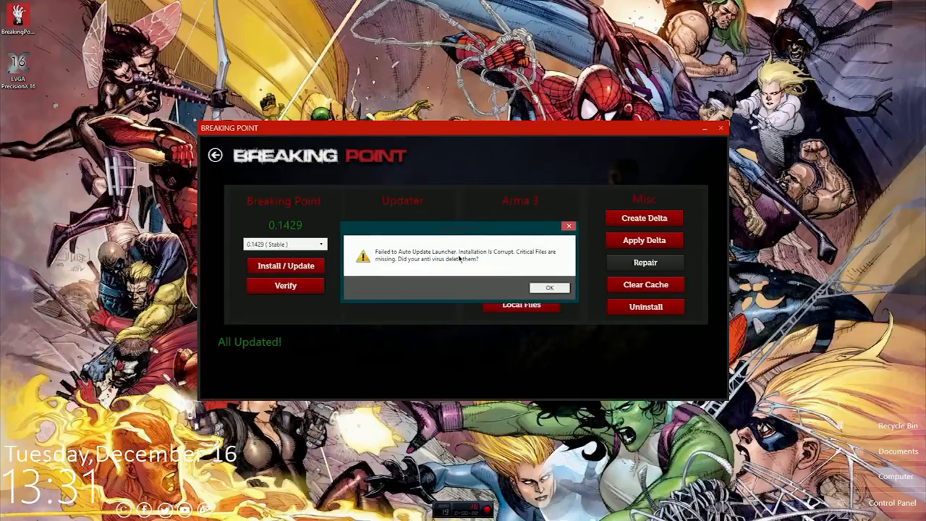
pyautogui.moveTo(487, 258)
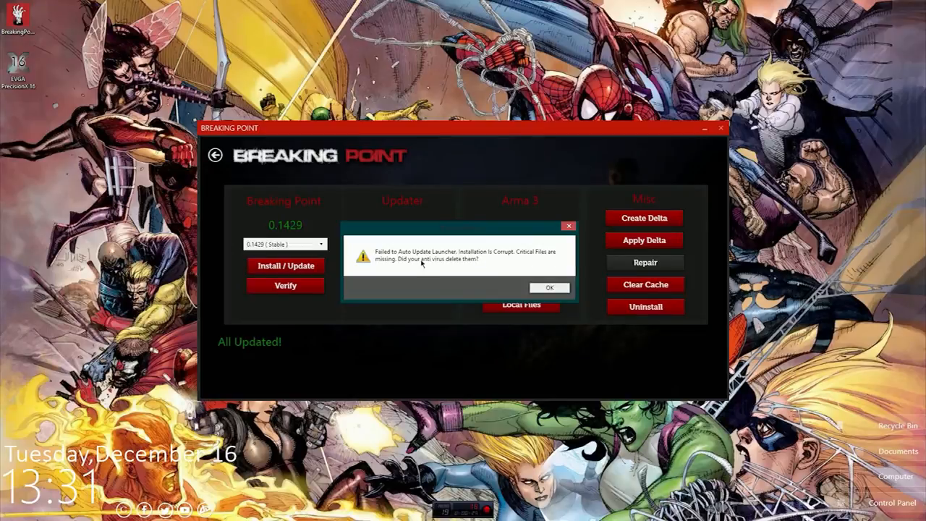
pyautogui.moveTo(517, 264)
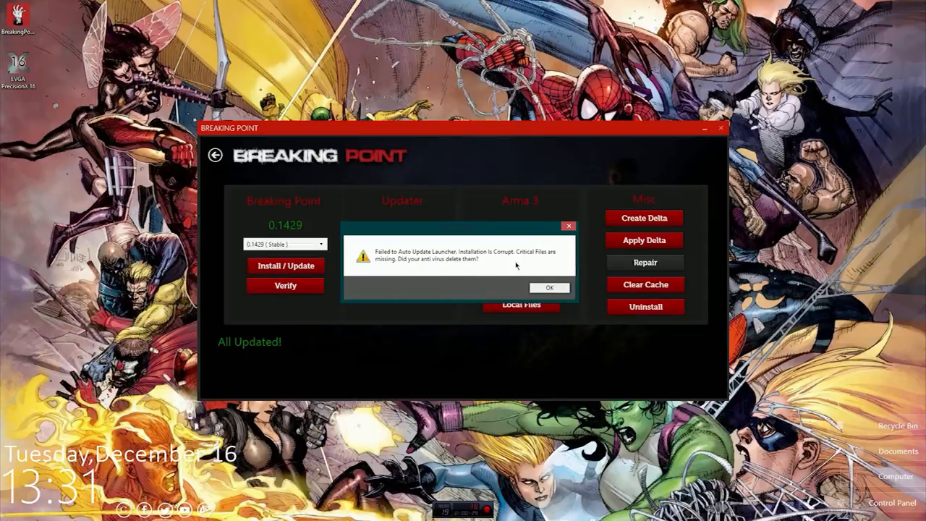
# Step: Search Chrome for 'breaking point' and open the ModDB Breaking Point Launcher download page
pyautogui.click(548, 287)
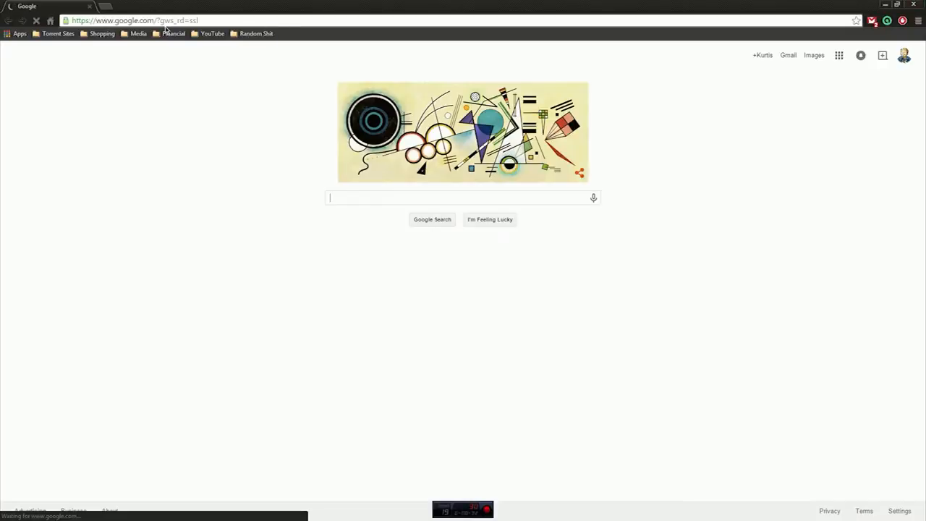
pyautogui.write('b')
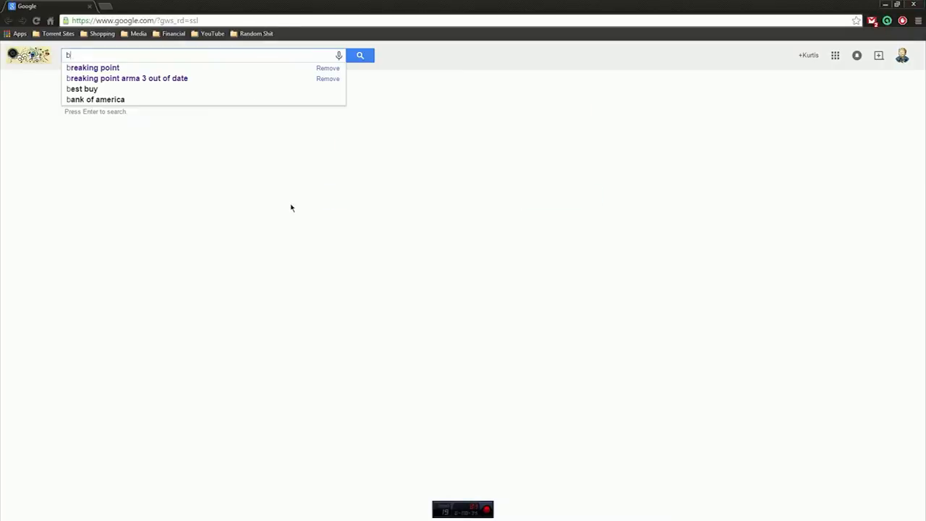
pyautogui.click(93, 67)
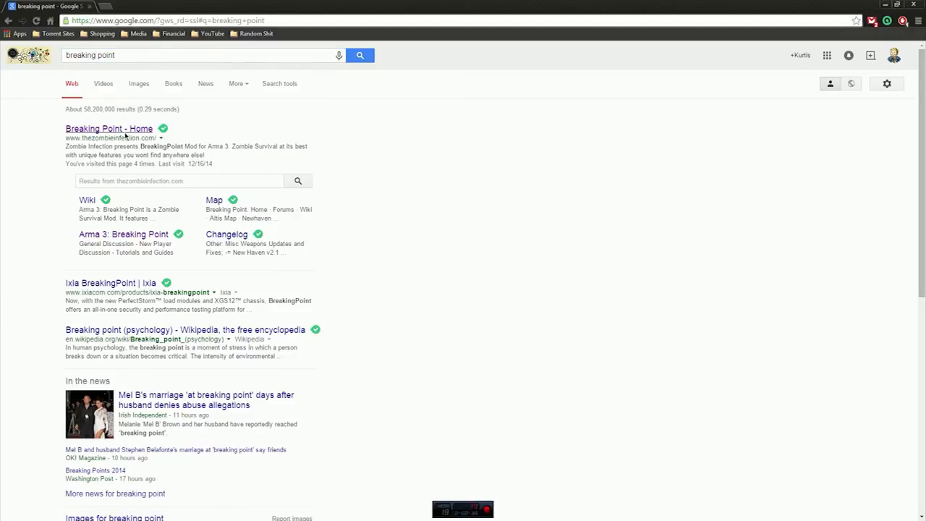
pyautogui.click(108, 128)
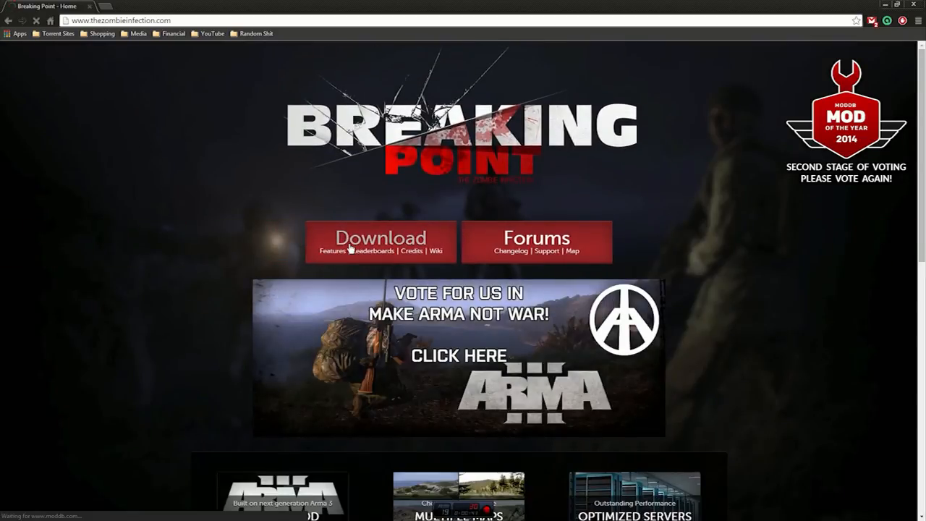
pyautogui.click(381, 237)
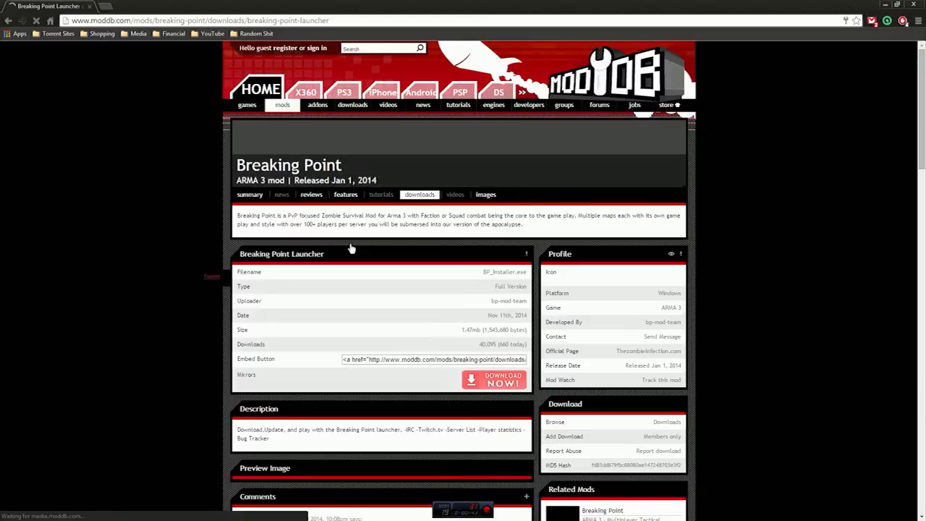
# Step: Run the downloaded installer and set Arma 3 location to E:\Games\Steam\SteamApps\common\Arma 3
pyautogui.click(493, 380)
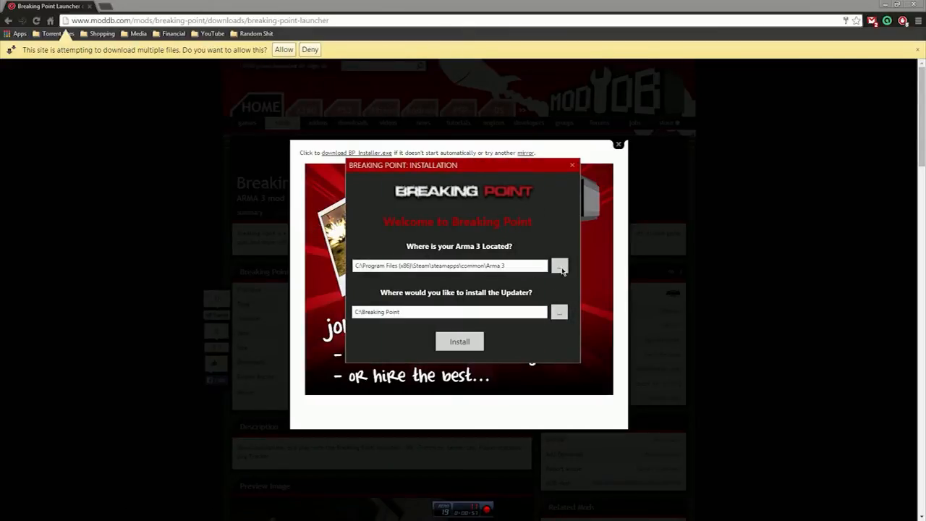
pyautogui.click(560, 265)
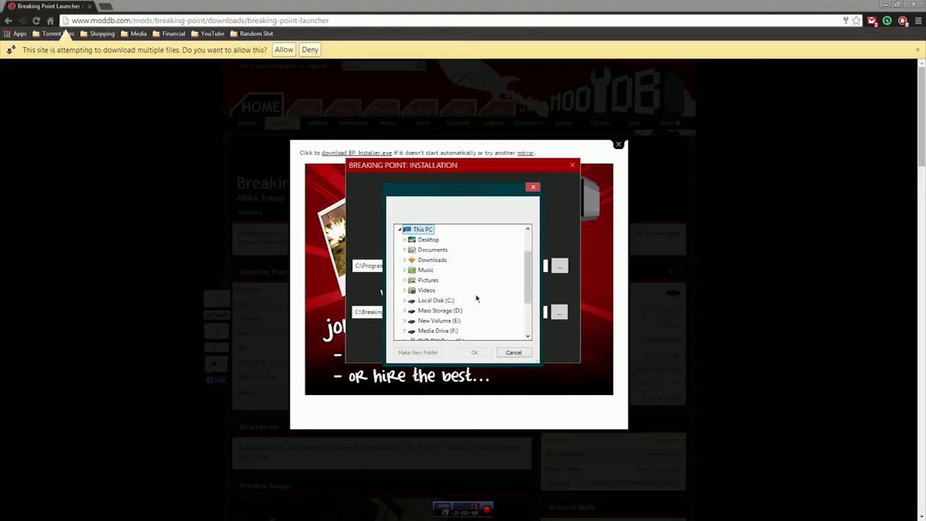
pyautogui.doubleClick(437, 320)
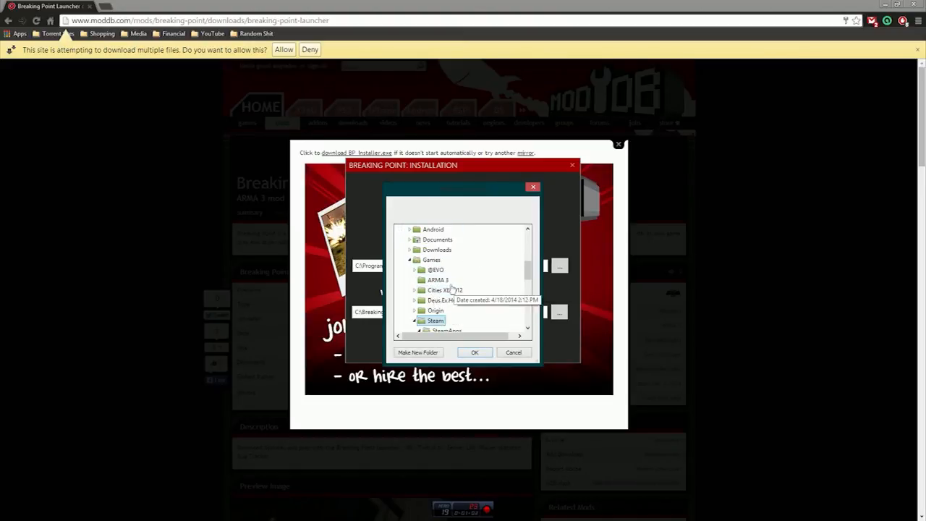
pyautogui.click(438, 280)
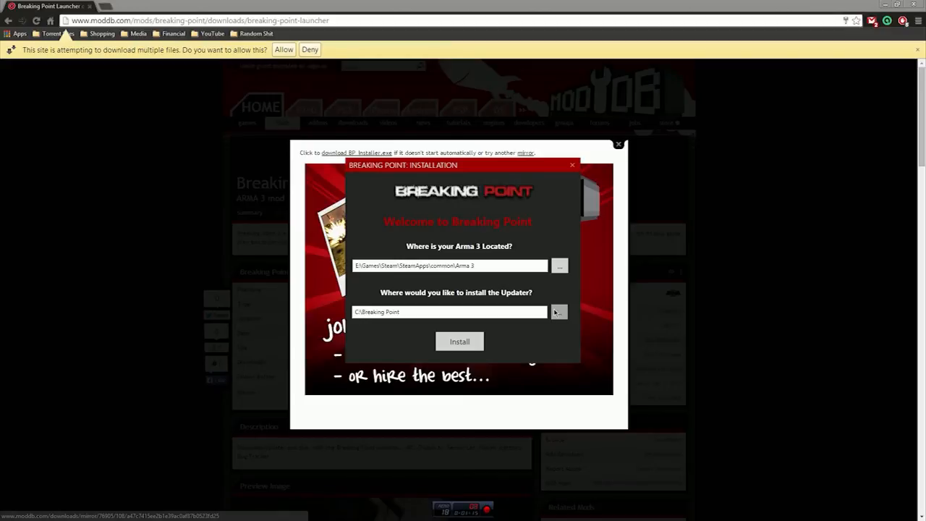
# Step: Set the updater install location to New Volume (E:)
pyautogui.click(559, 312)
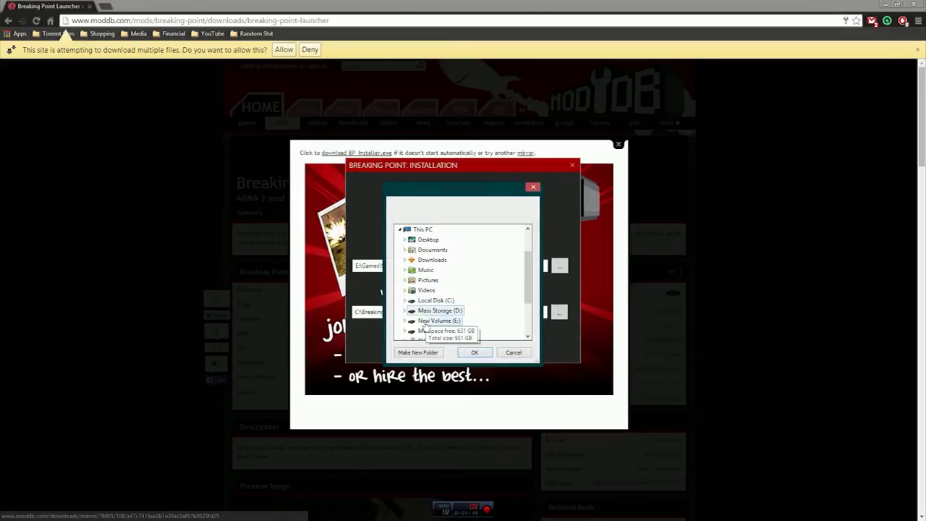
pyautogui.click(440, 321)
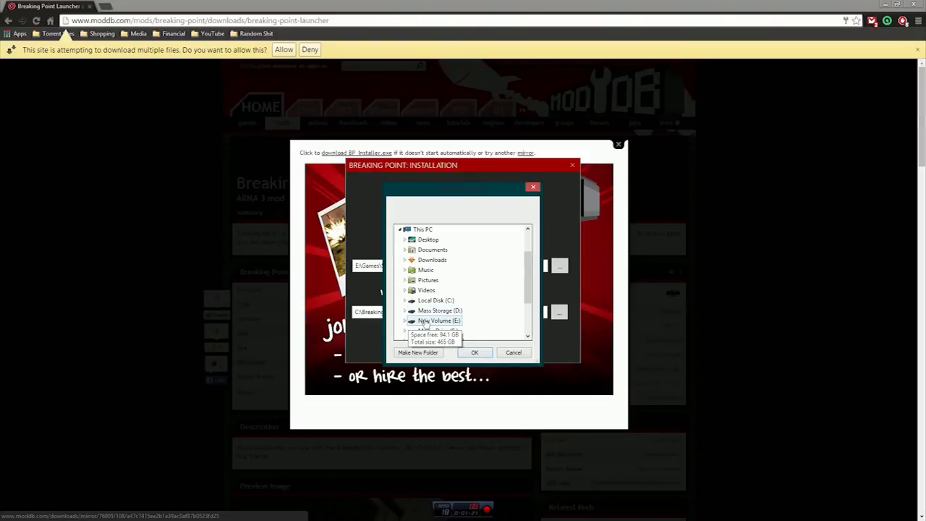
pyautogui.doubleClick(439, 321)
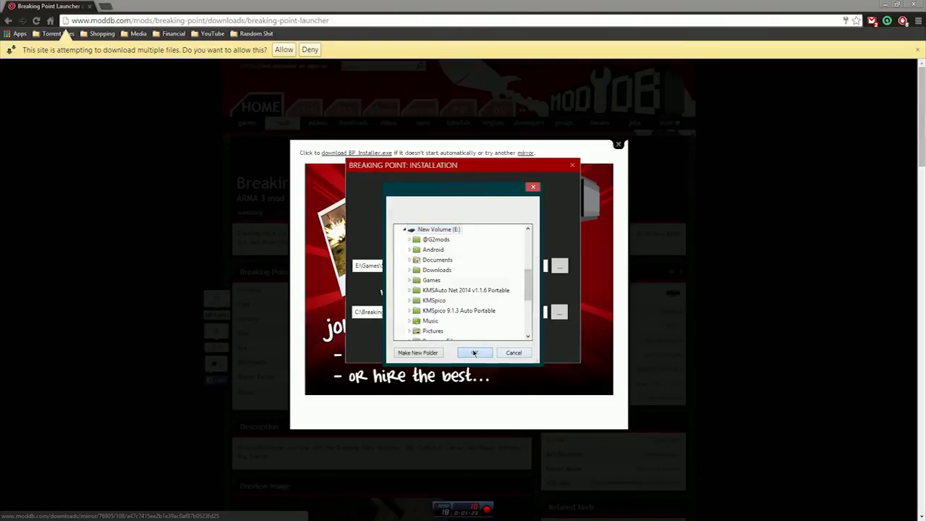
pyautogui.click(475, 352)
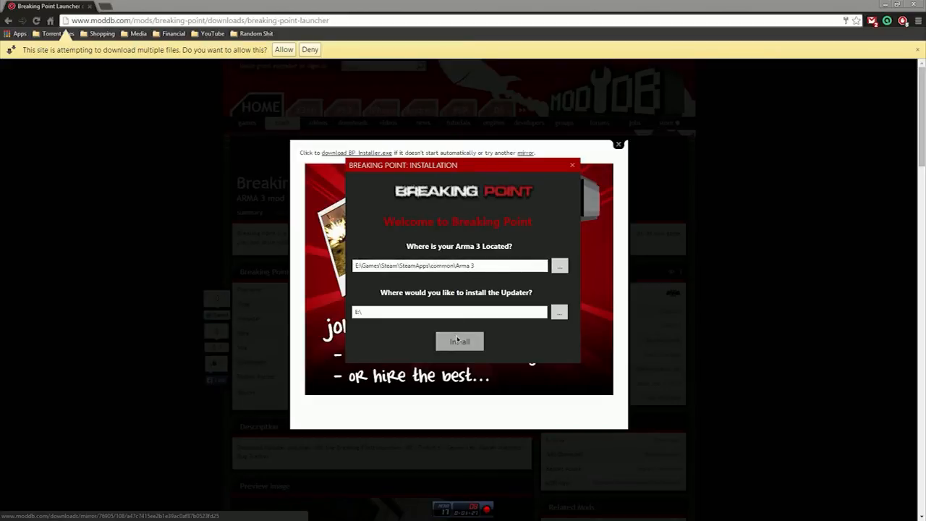
# Step: After the root-folder warning, install the updater into a new E:\BreakingPointUpdater folder
pyautogui.click(459, 341)
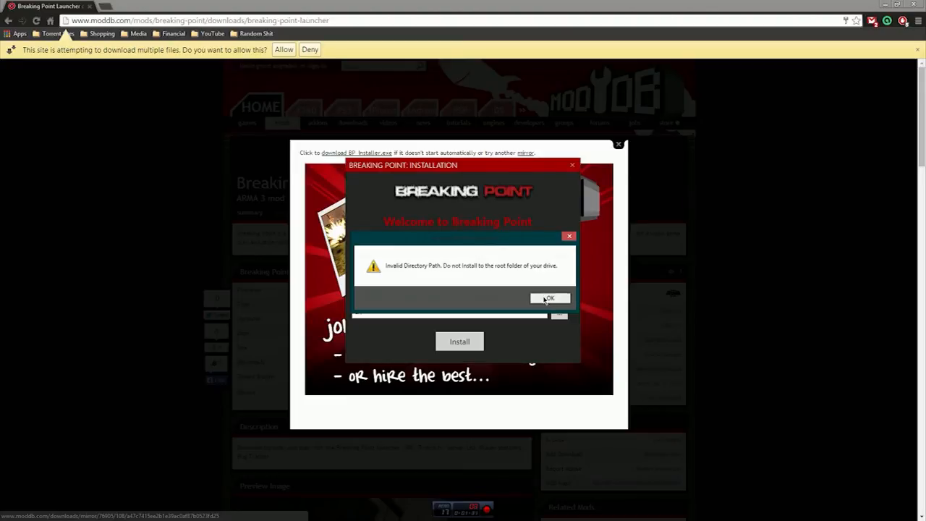
pyautogui.click(550, 298)
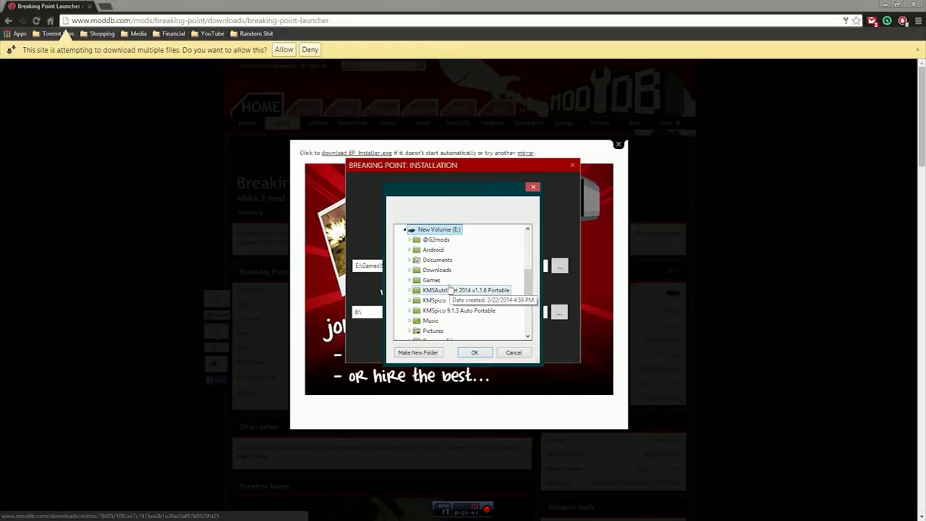
pyautogui.click(417, 353)
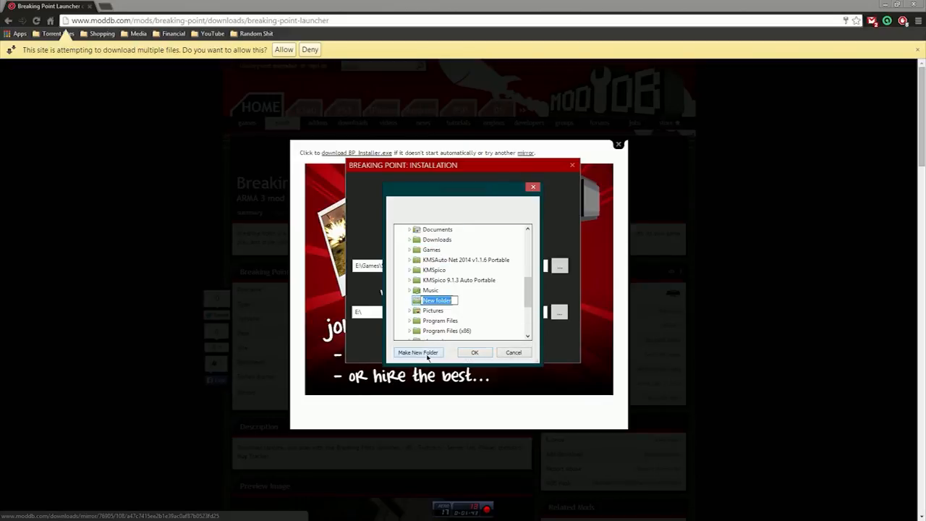
pyautogui.write('Breaking')
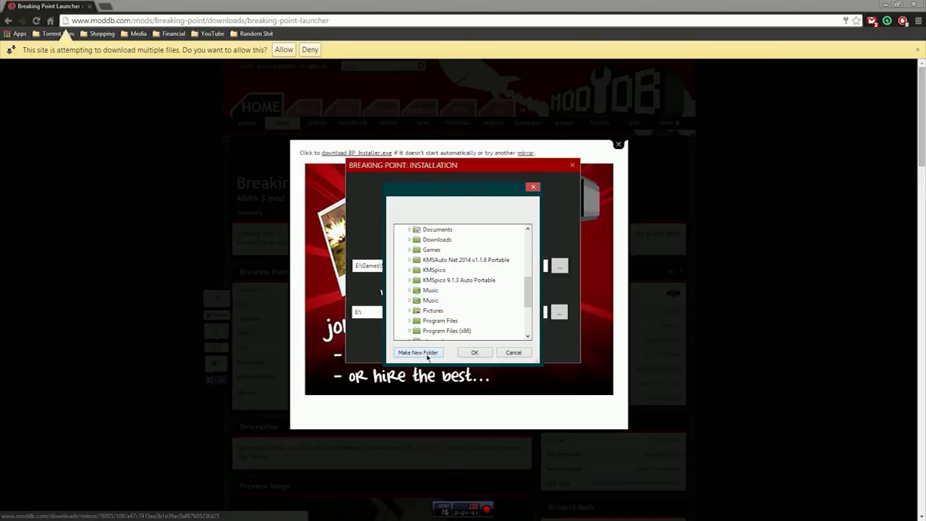
pyautogui.click(418, 353)
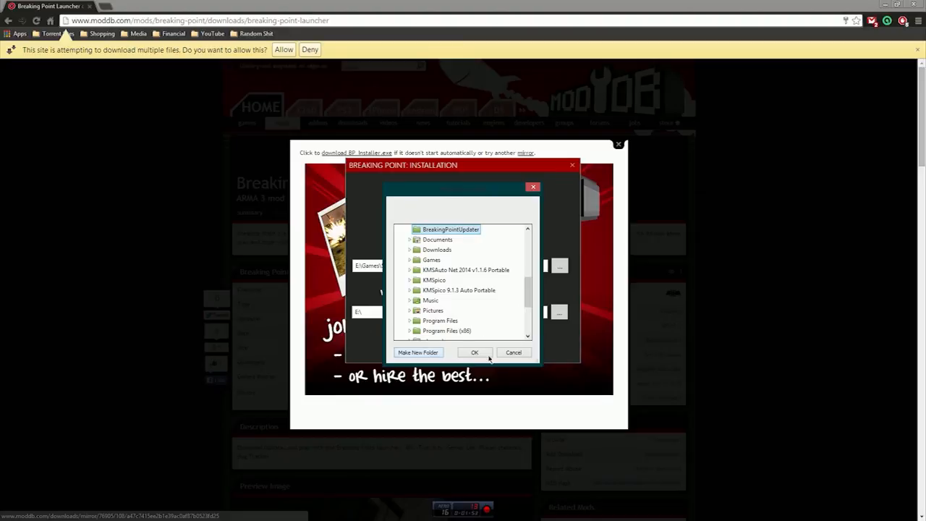
pyautogui.click(475, 353)
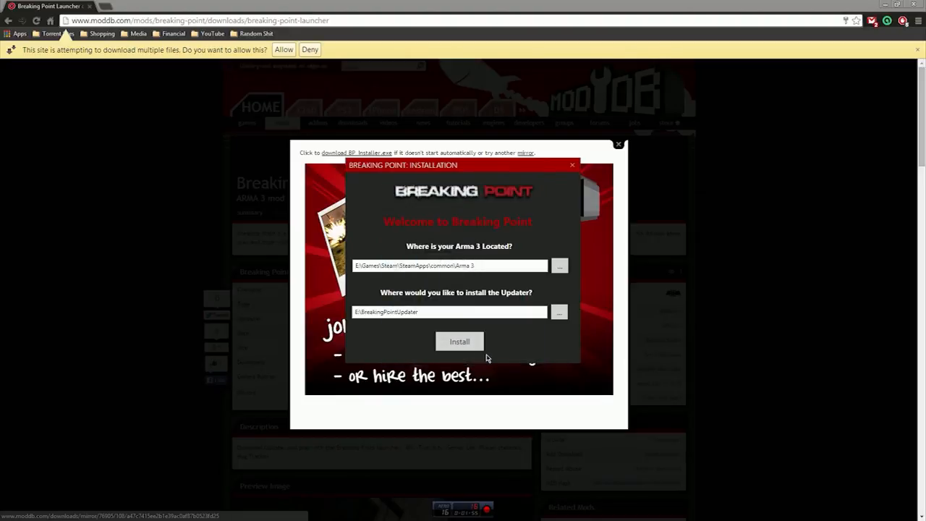
pyautogui.click(459, 341)
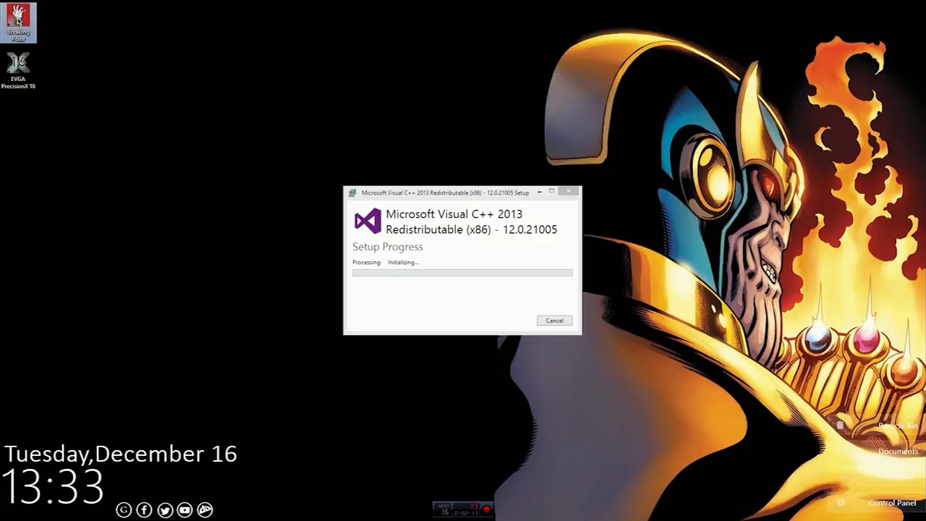
pyautogui.moveTo(153, 192)
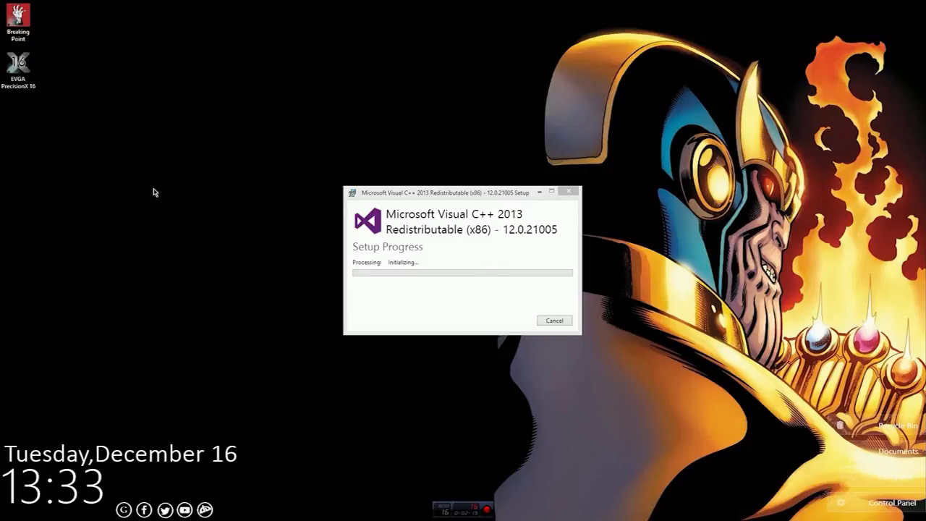
pyautogui.moveTo(520, 382)
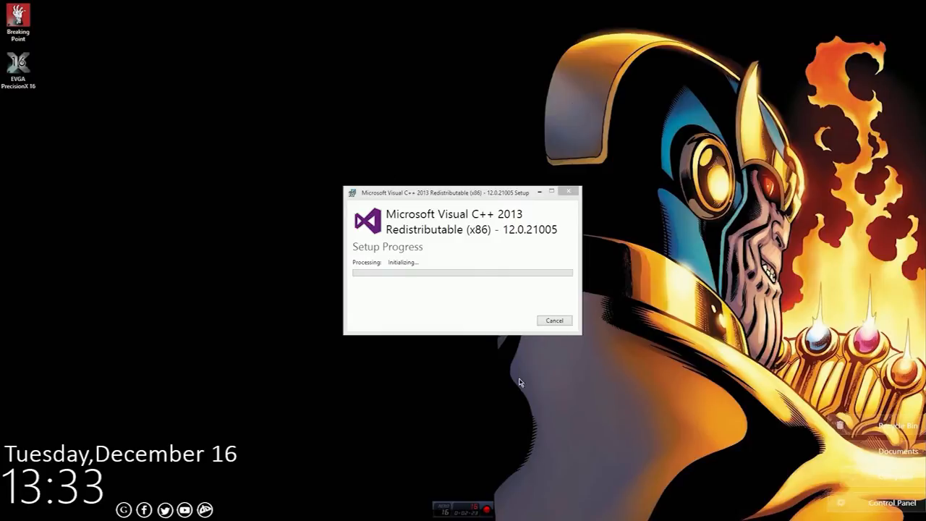
pyautogui.moveTo(409, 159)
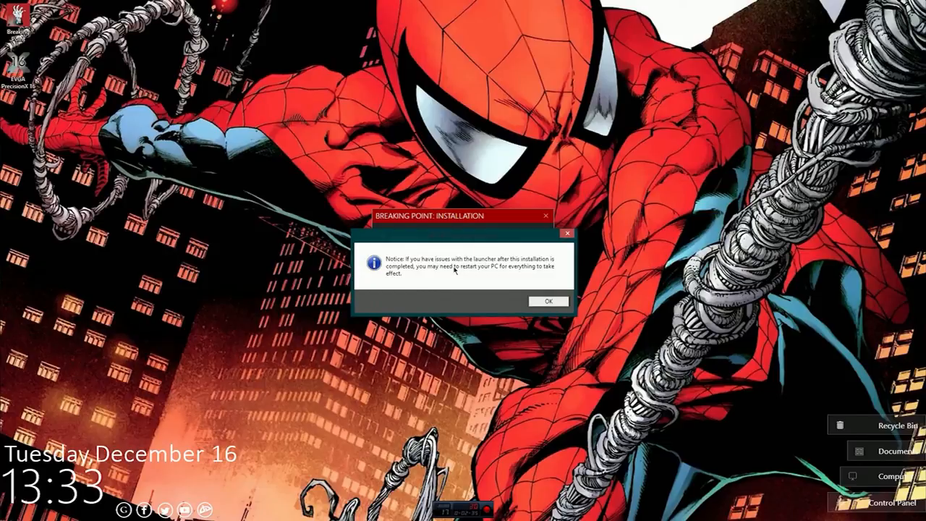
pyautogui.moveTo(559, 275)
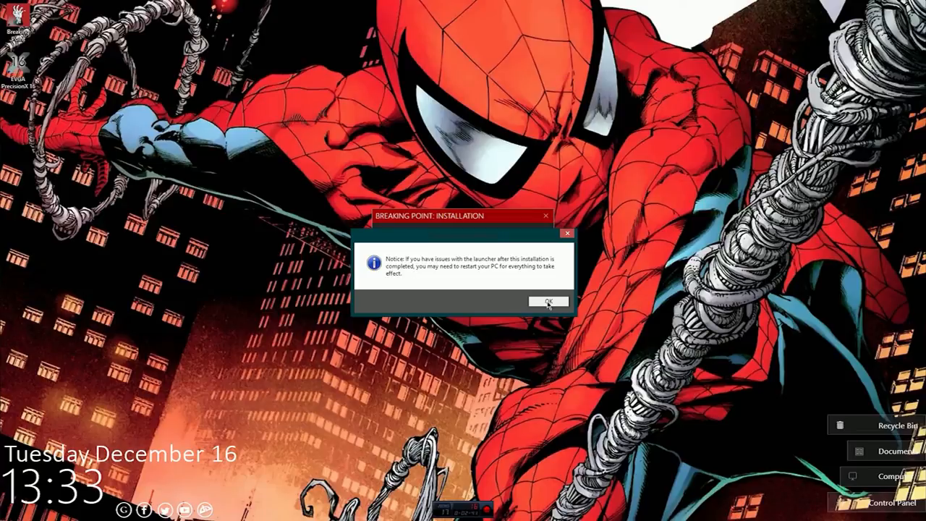
# Step: Dismiss the restart notice and Mod of the Year voting window, then close the launcher
pyautogui.click(548, 302)
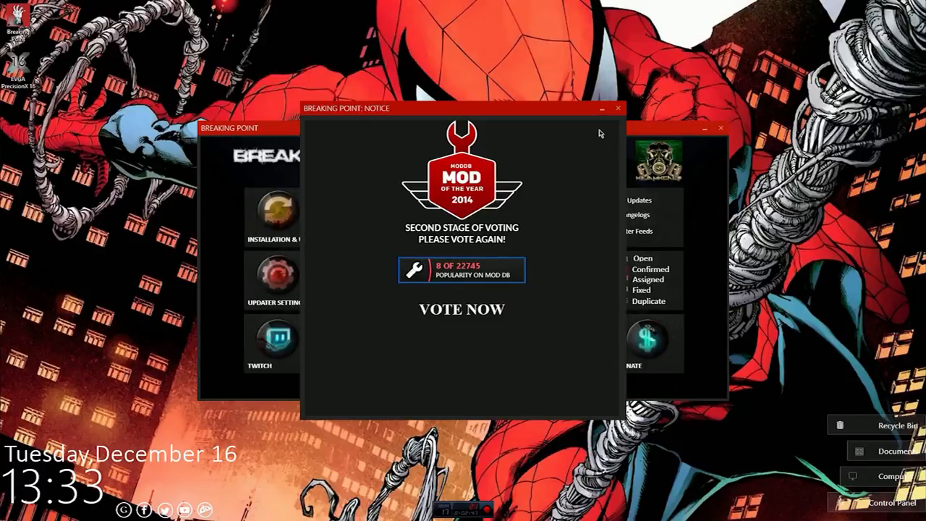
pyautogui.click(618, 108)
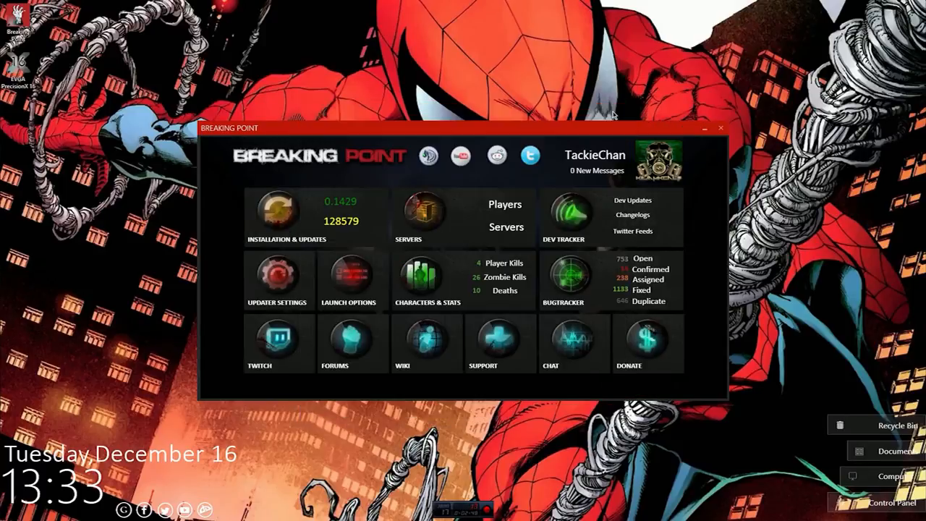
pyautogui.moveTo(727, 119)
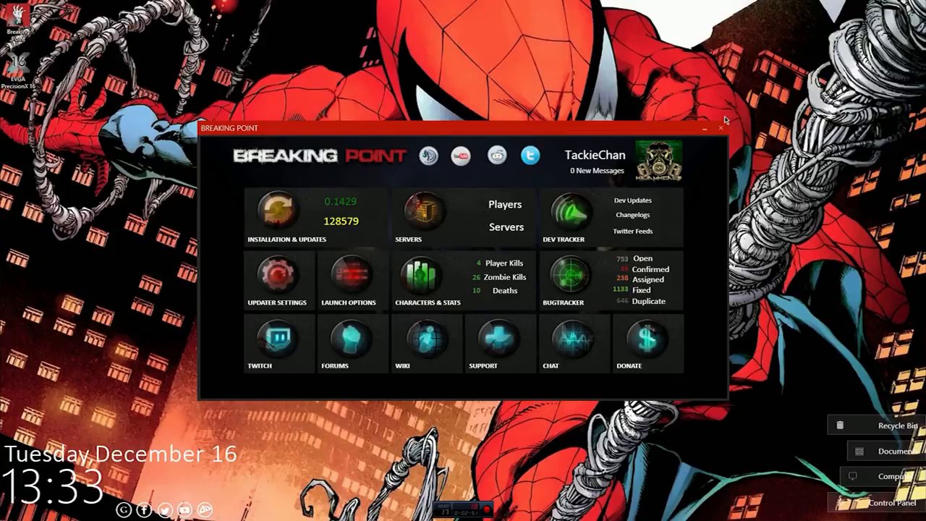
pyautogui.click(721, 128)
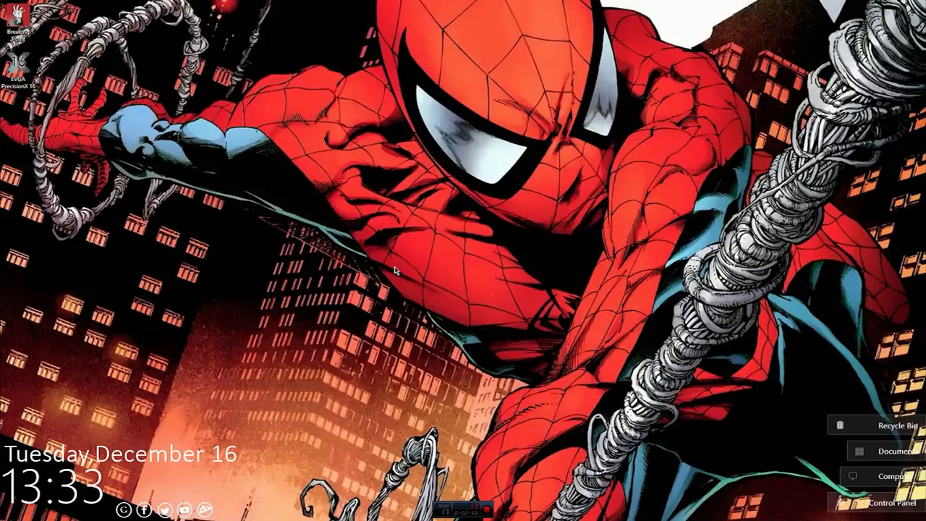
pyautogui.moveTo(149, 339)
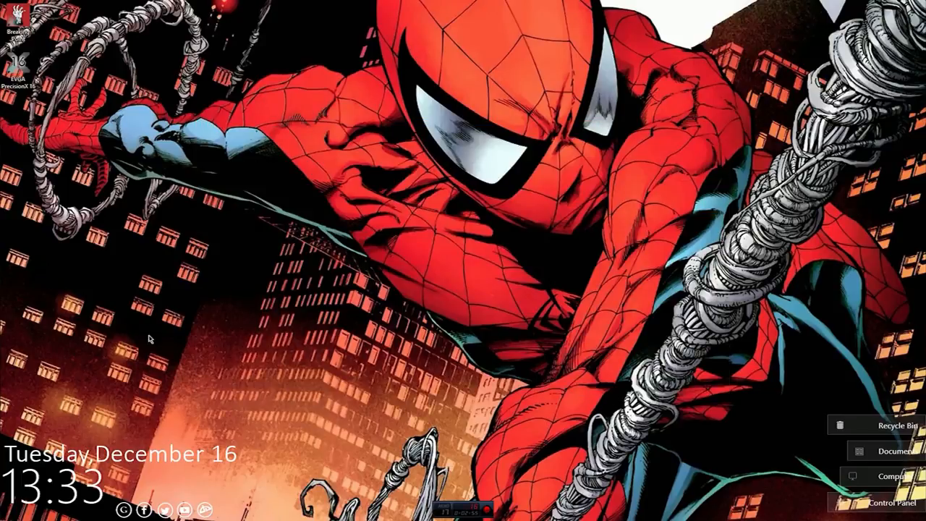
pyautogui.moveTo(301, 235)
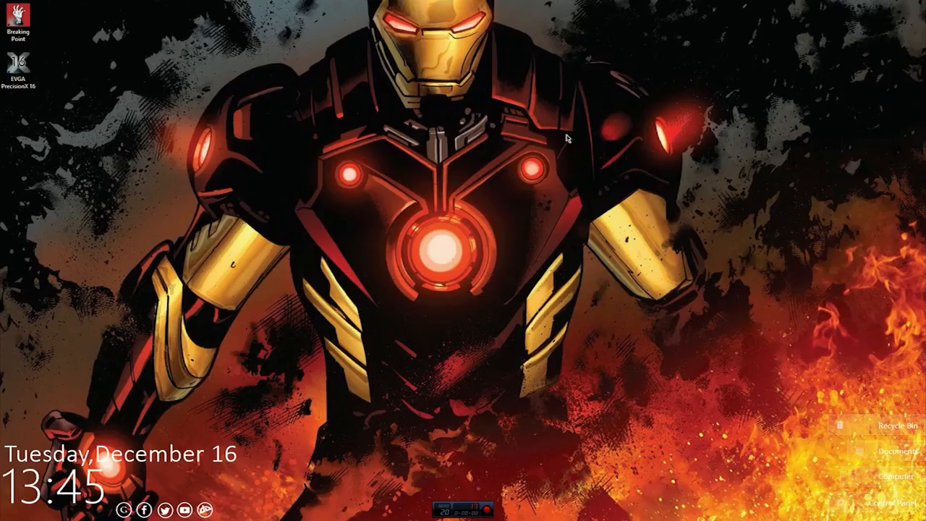
pyautogui.moveTo(82, 39)
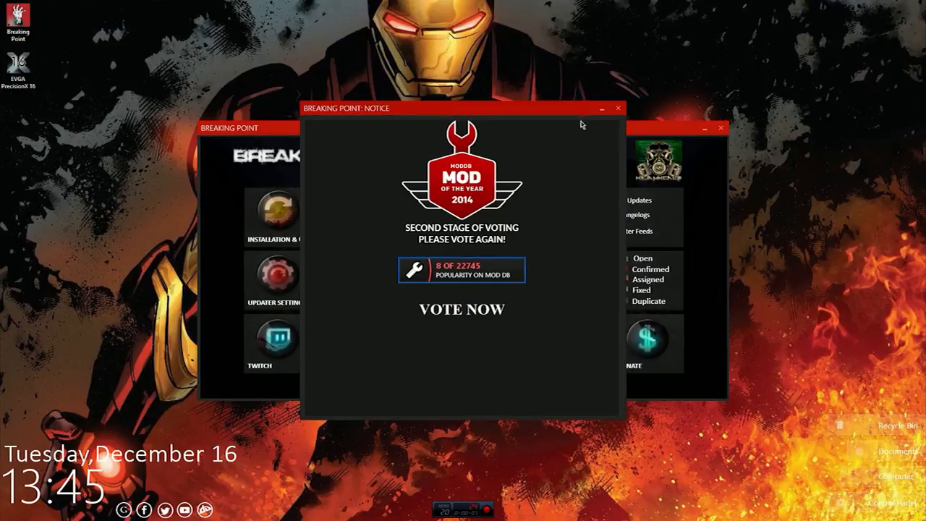
# Step: Close the 'Breaking Point: Notice' voting window in the reopened launcher
pyautogui.click(618, 108)
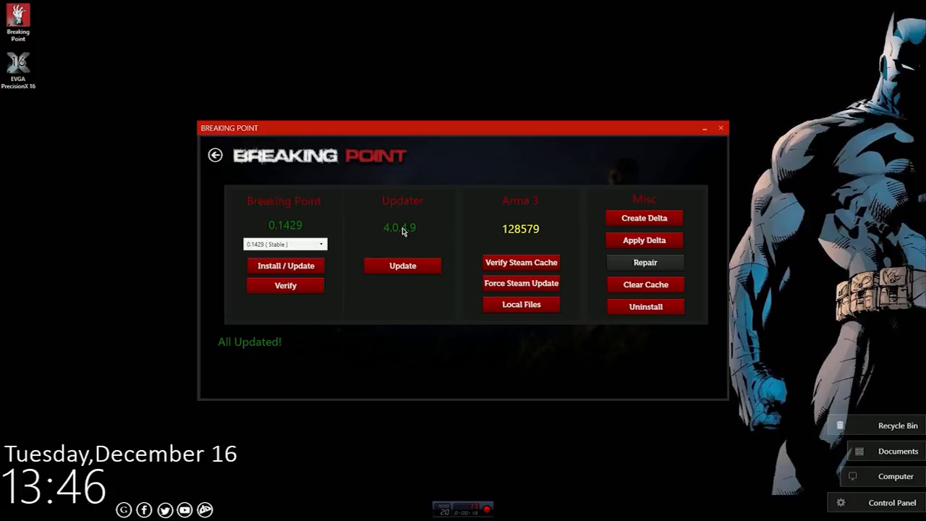
pyautogui.moveTo(398, 228)
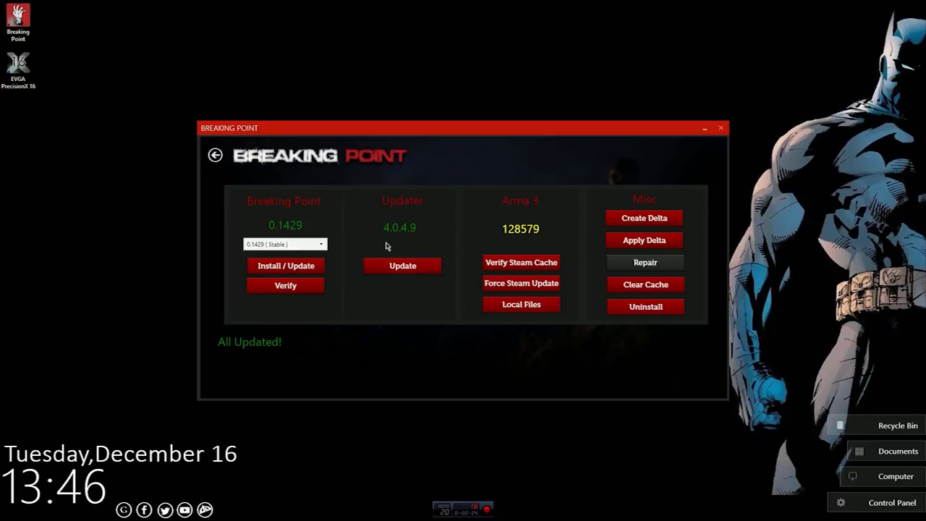
pyautogui.moveTo(389, 238)
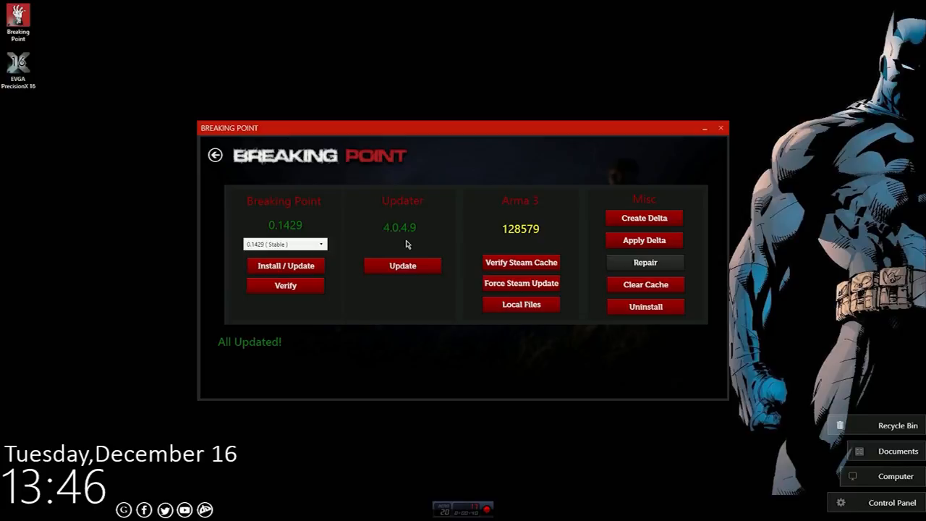
pyautogui.moveTo(377, 287)
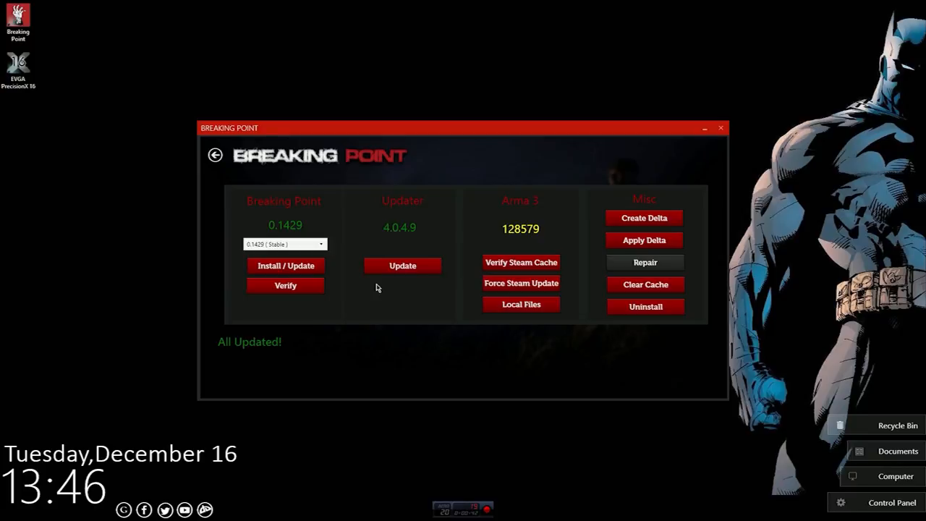
pyautogui.moveTo(380, 286)
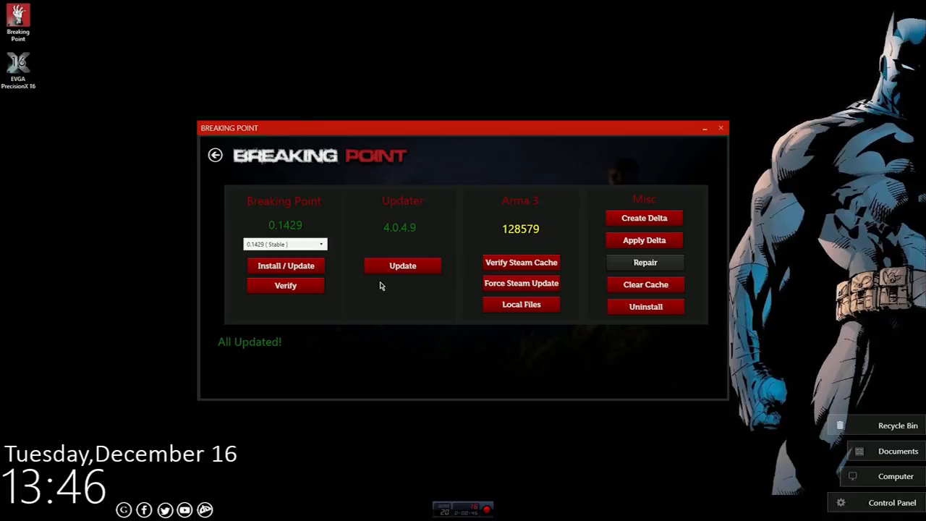
pyautogui.moveTo(387, 280)
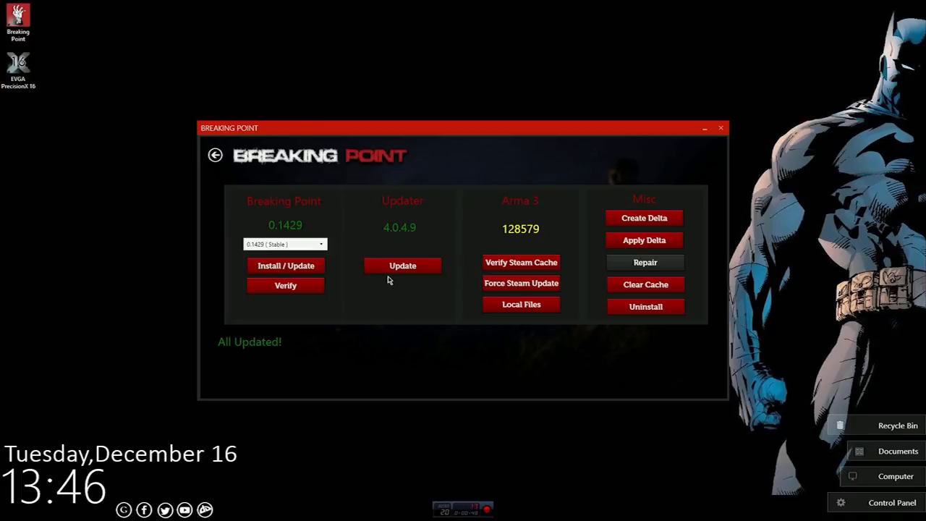